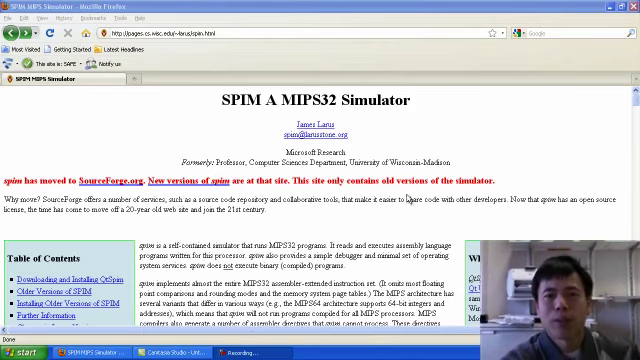
pyautogui.moveTo(409, 197)
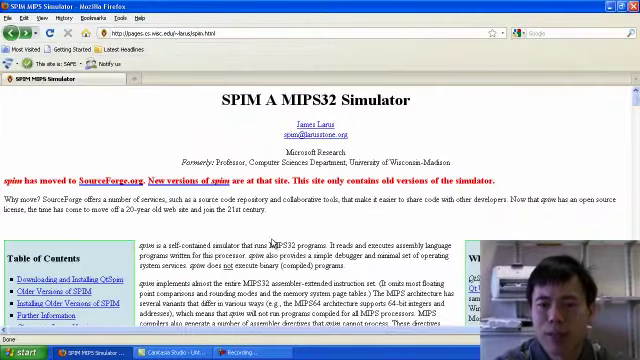
# Scroll through the SourceForge spim files listing that offers PCSpim_9.0.3.zip.
pyautogui.scroll(-3)
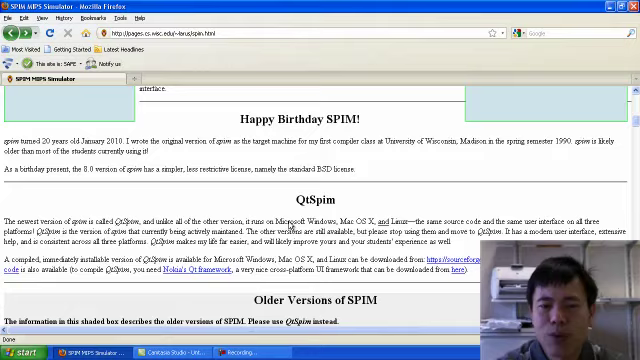
pyautogui.scroll(-3)
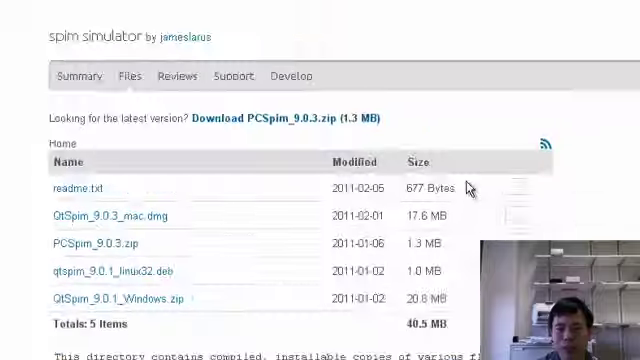
pyautogui.scroll(-3)
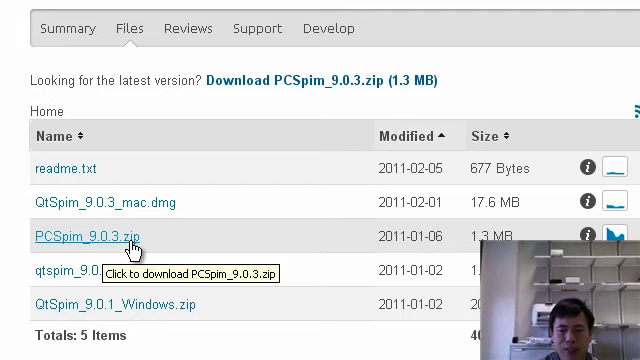
pyautogui.moveTo(126, 248)
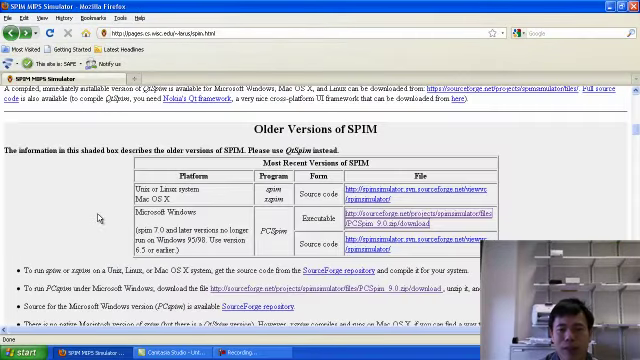
# Scroll the SPIM page down to the Further Information documentation PDFs.
pyautogui.scroll(-3)
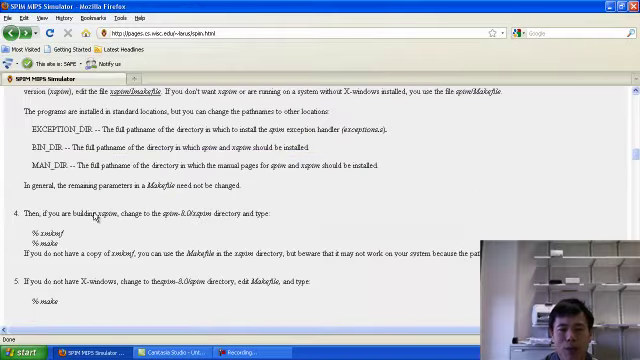
pyautogui.scroll(-3)
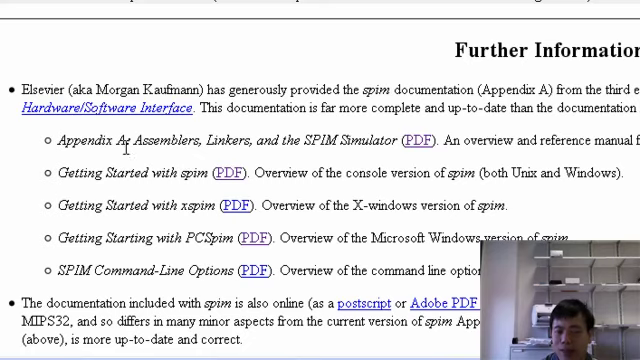
pyautogui.moveTo(313, 170)
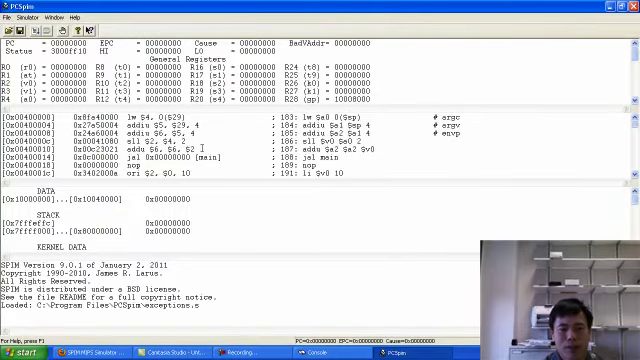
pyautogui.moveTo(202, 147)
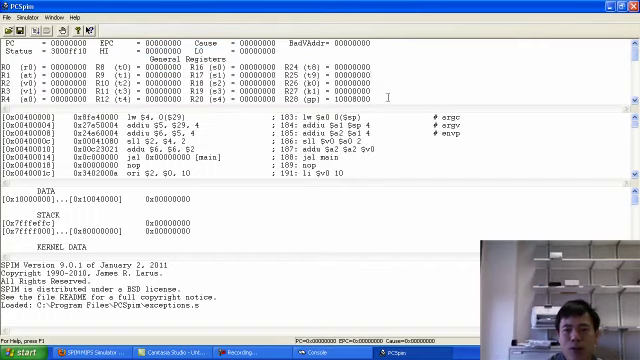
pyautogui.scroll(-3)
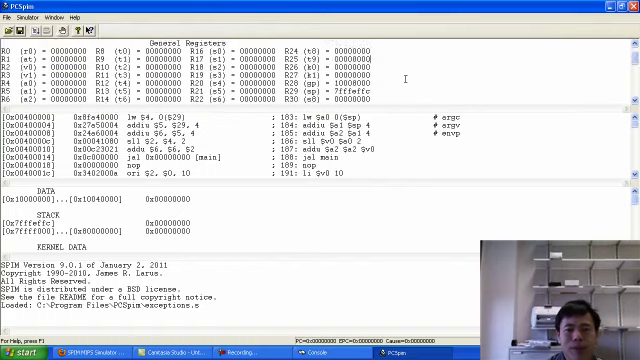
pyautogui.scroll(-3)
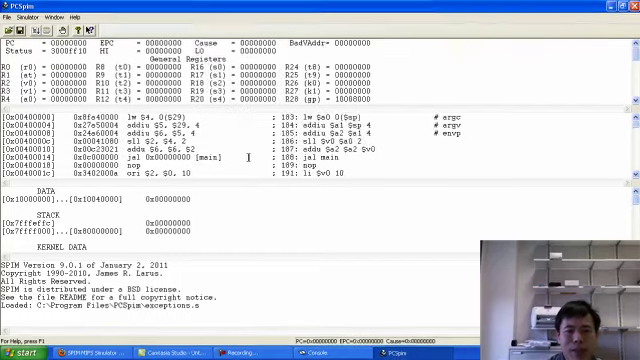
pyautogui.scroll(-3)
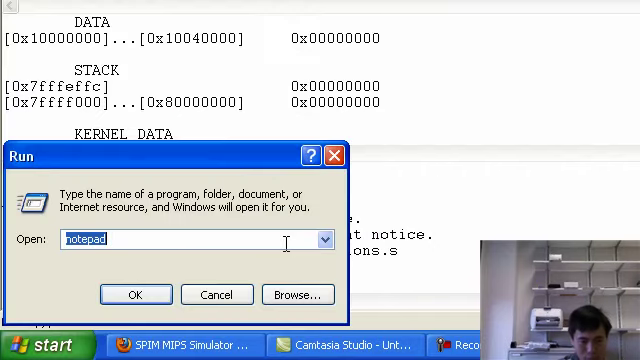
# Launch a blank Notepad from the Run prompt and open its Format > Font settings.
pyautogui.click(136, 294)
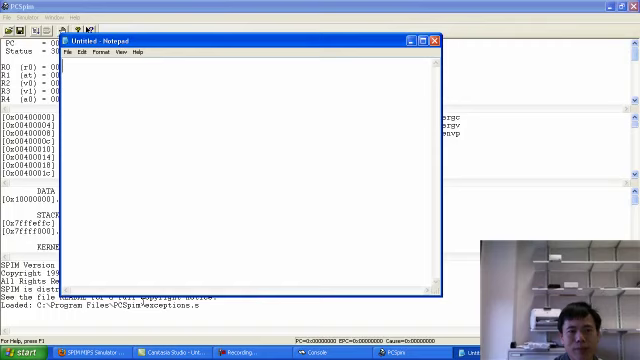
pyautogui.click(96, 52)
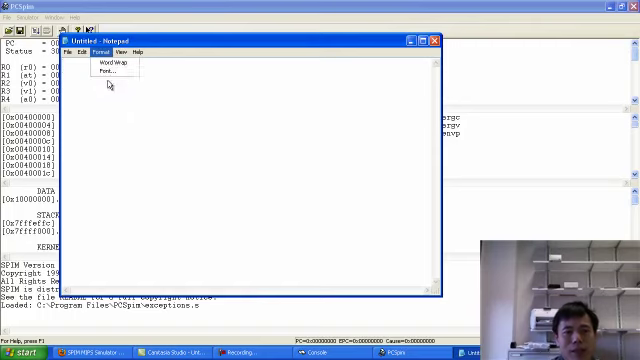
pyautogui.click(92, 71)
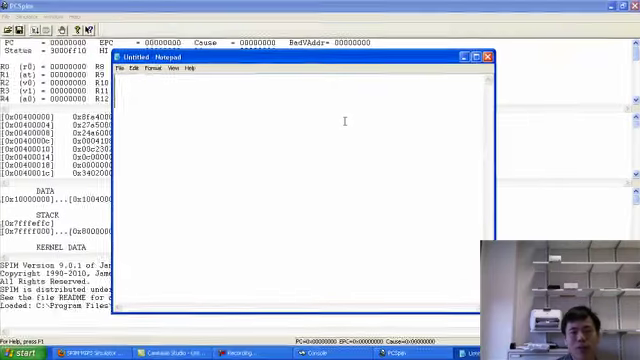
# Type the main label and the addi lines loading 3 into $t0 and 5 into $t1.
pyautogui.write('main:')
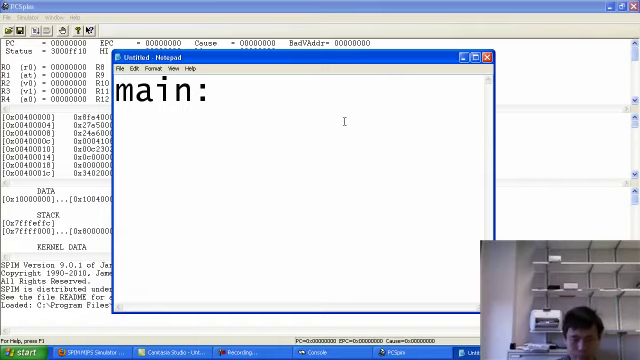
pyautogui.write('addi')
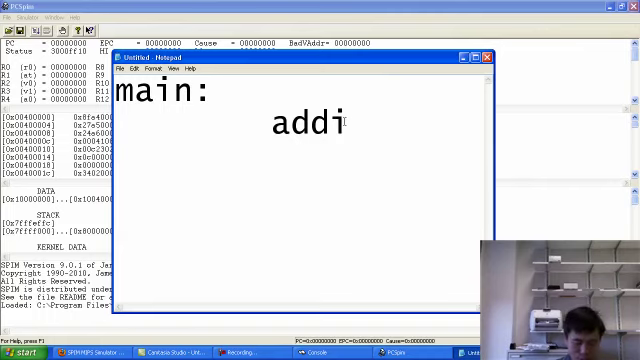
pyautogui.write('$t0')
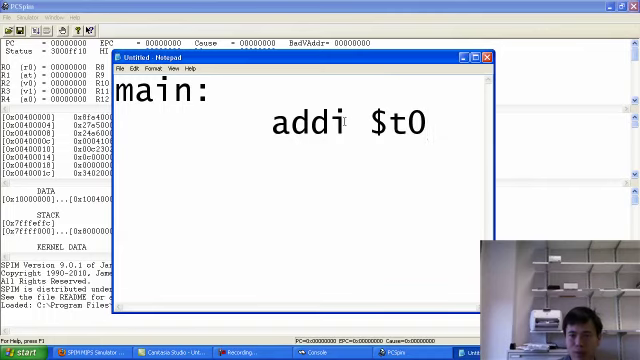
pyautogui.write(', $')
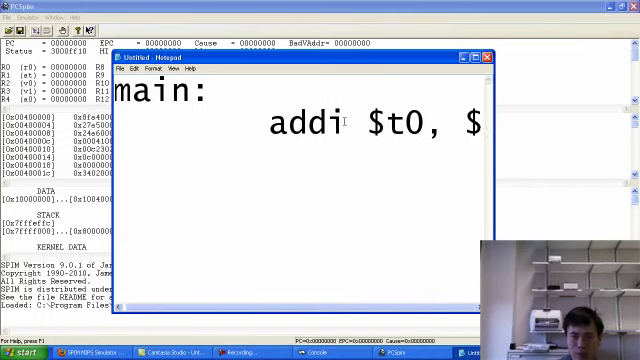
pyautogui.write('zero')
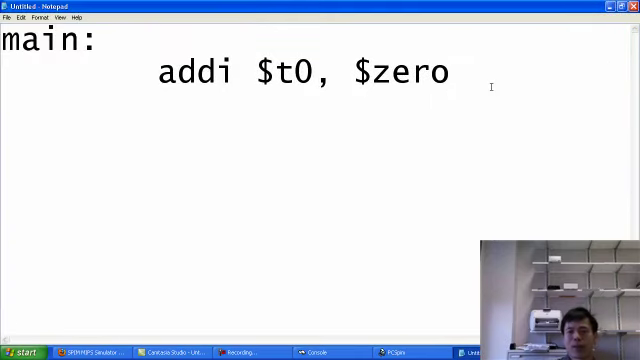
pyautogui.write(', 3')
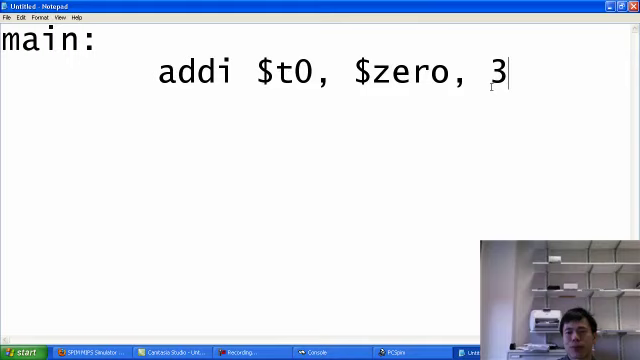
pyautogui.write('a')
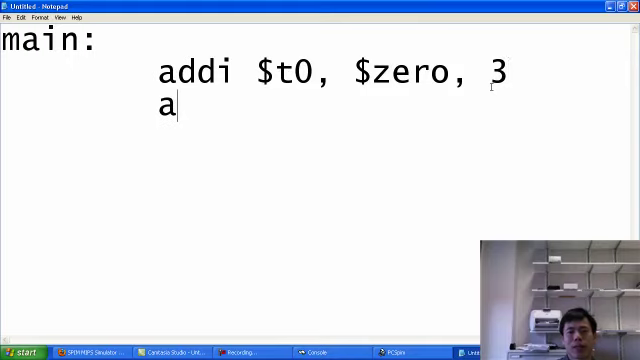
pyautogui.write('ddi $')
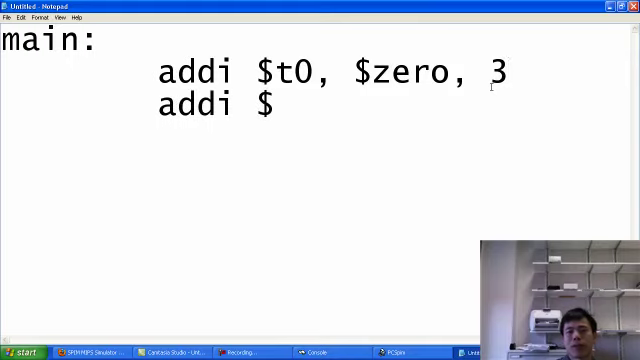
pyautogui.write('t1, $z')
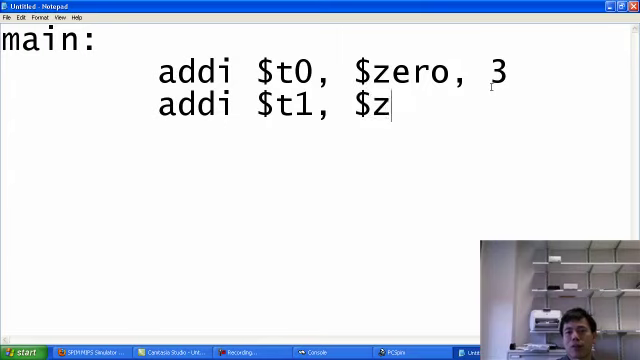
pyautogui.write('ero,')
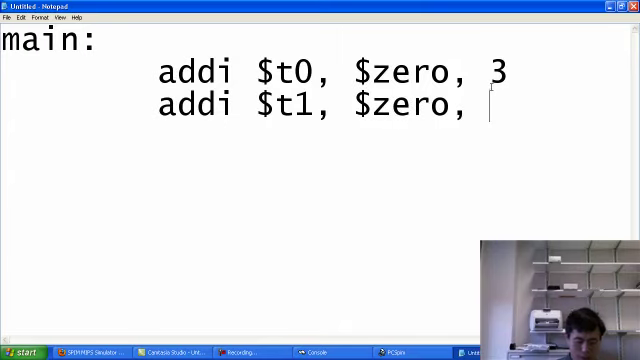
pyautogui.write('5')
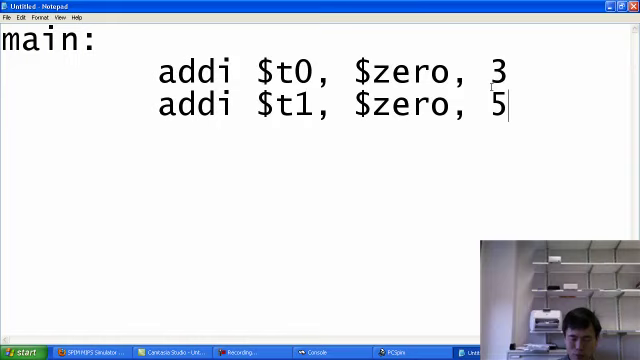
# On a new line, type add $t2, $t0, $t1 to sum them into $t2.
pyautogui.press('enter')
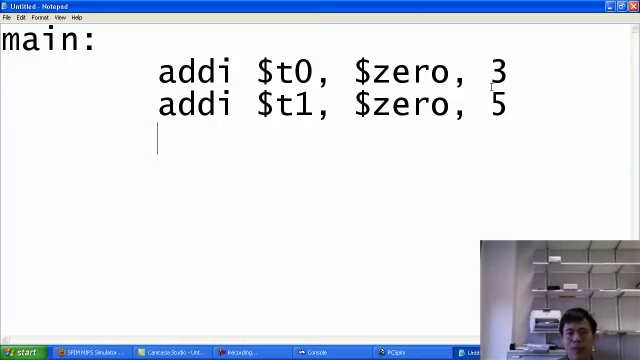
pyautogui.write('add')
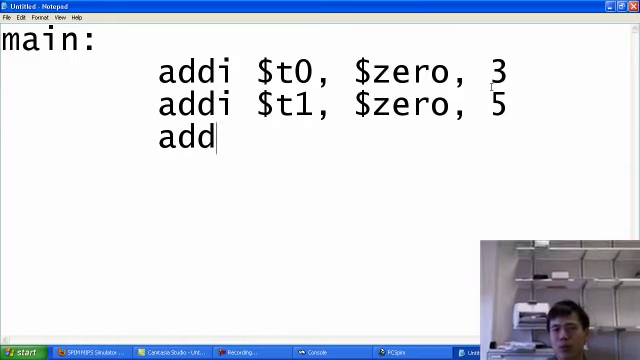
pyautogui.write('$')
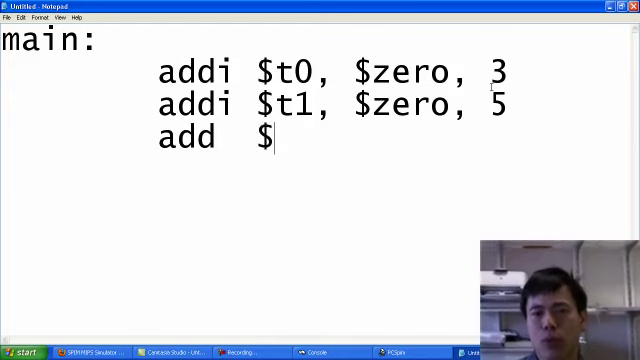
pyautogui.write('t2,')
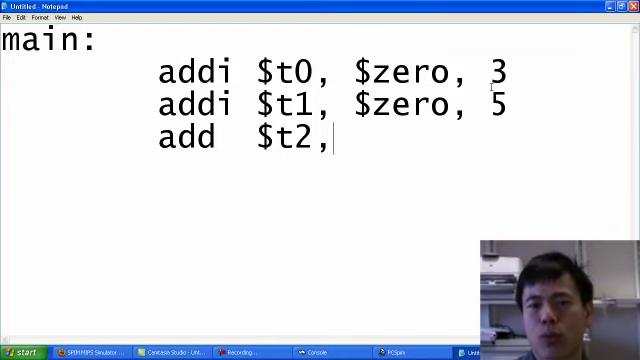
pyautogui.write('$t')
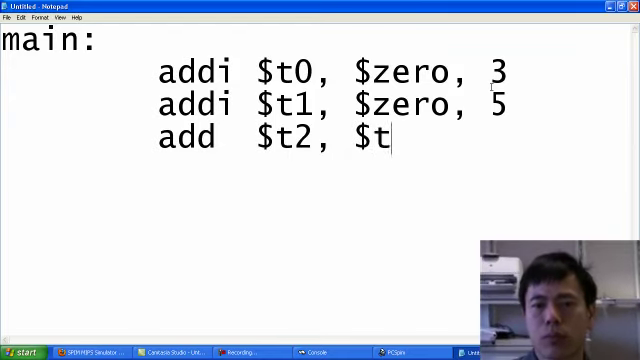
pyautogui.write('0, $t1')
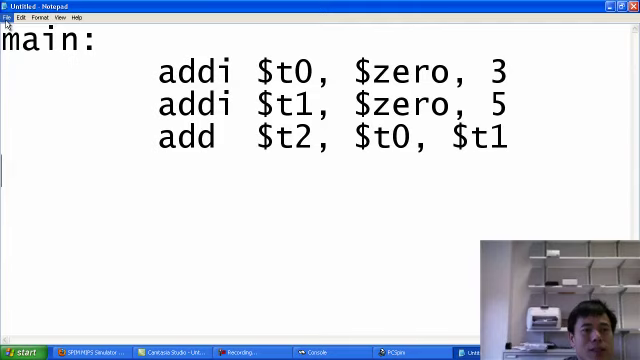
# Save the program as test.asm with Save as type set to All Files.
pyautogui.click(9, 17)
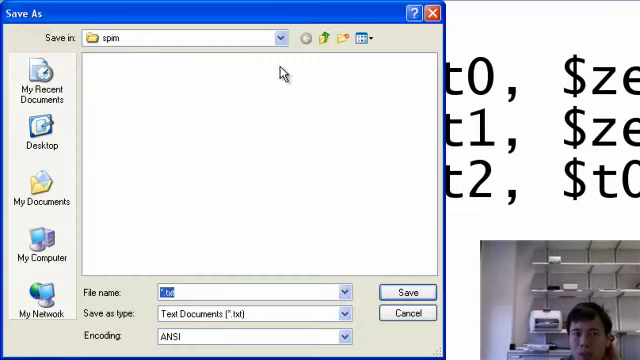
pyautogui.click(280, 37)
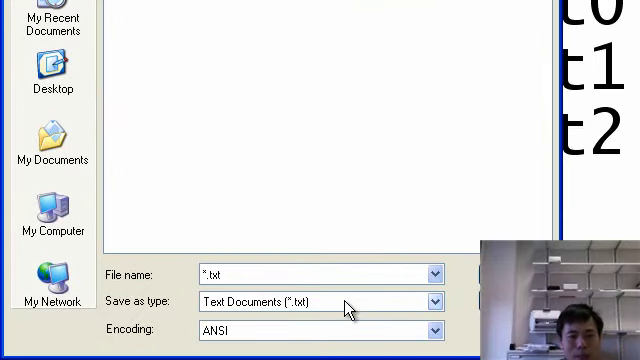
pyautogui.click(434, 301)
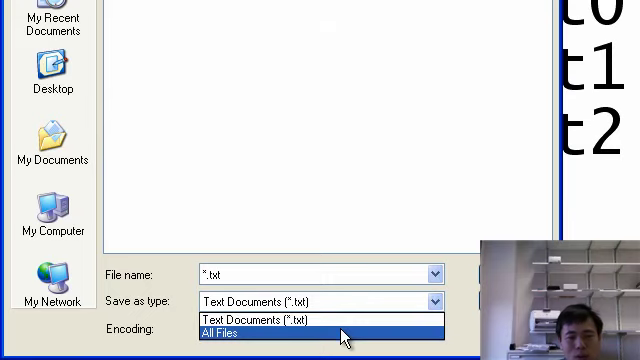
pyautogui.click(228, 334)
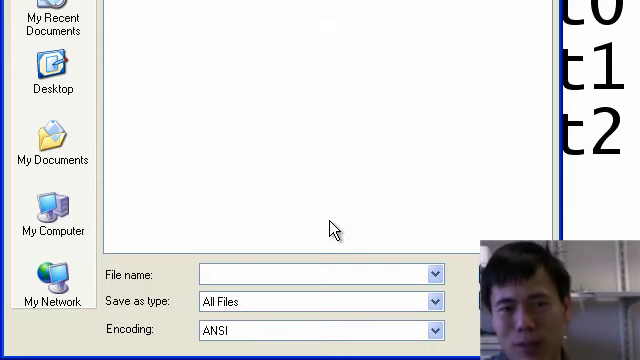
pyautogui.write('t')
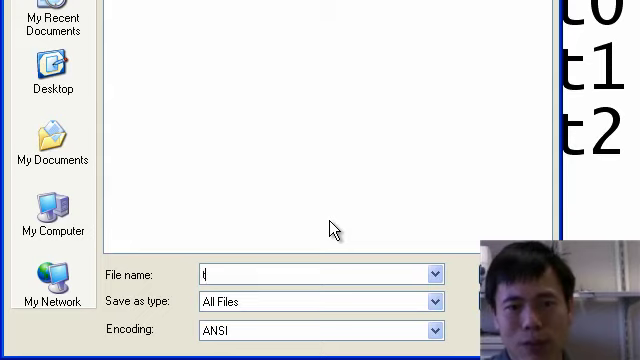
pyautogui.write('est.asm')
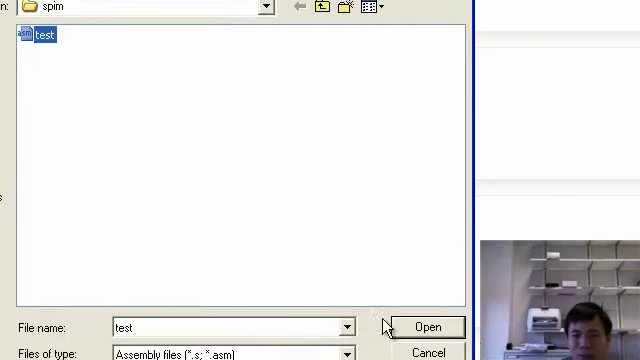
# Open test.asm from the spim folder in PCSpim.
pyautogui.click(429, 326)
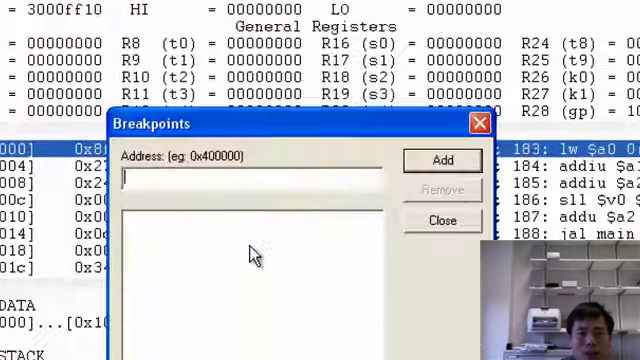
# Add a breakpoint at the address main.
pyautogui.write('m')
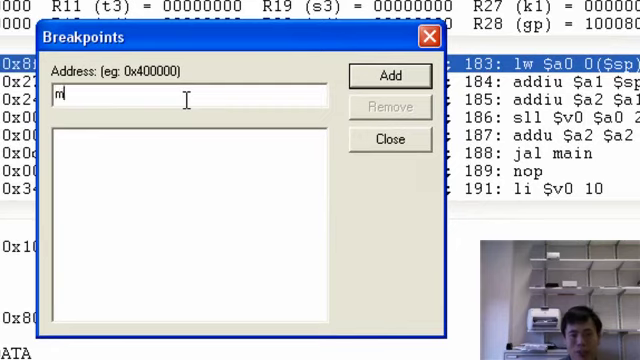
pyautogui.write('ain')
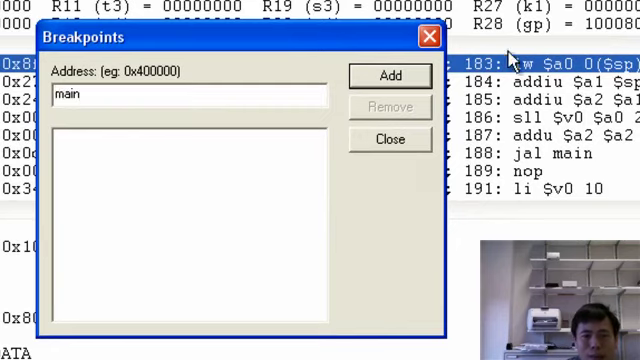
pyautogui.click(390, 75)
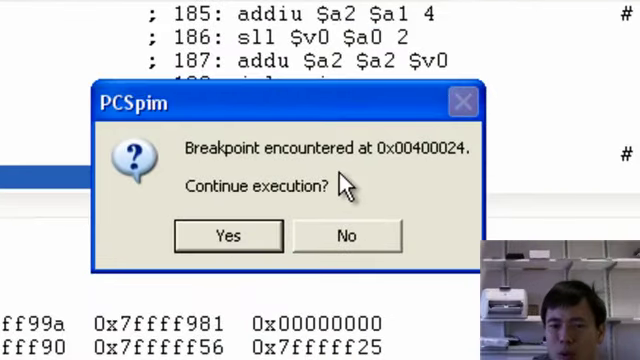
pyautogui.moveTo(347, 236)
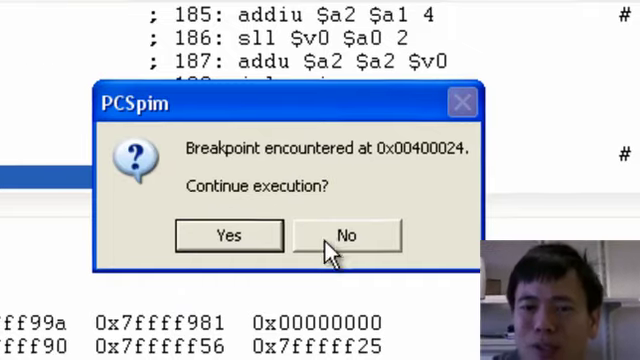
# Decline to continue at the main breakpoint, staying paused at 0x00400024.
pyautogui.click(347, 235)
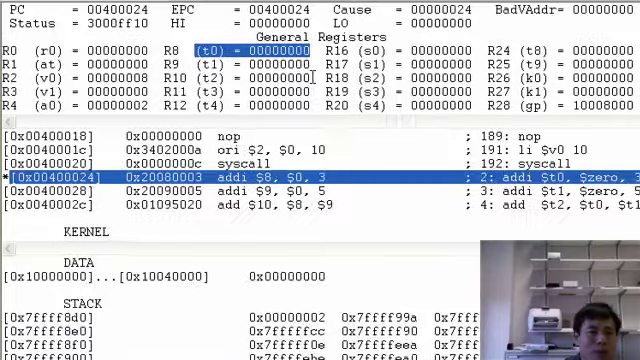
# Single-step the two addi lines and the add, giving t0=3, t1=5 and t2=8.
pyautogui.click(55, 35)
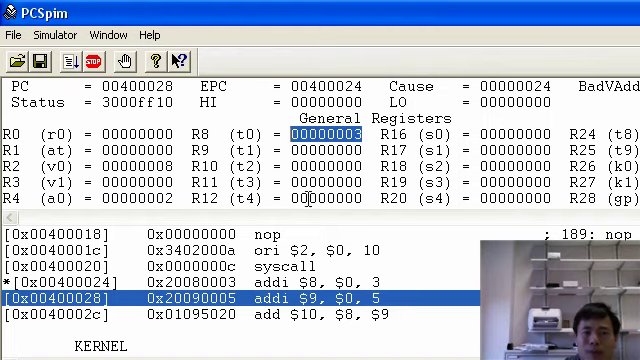
pyautogui.click(55, 34)
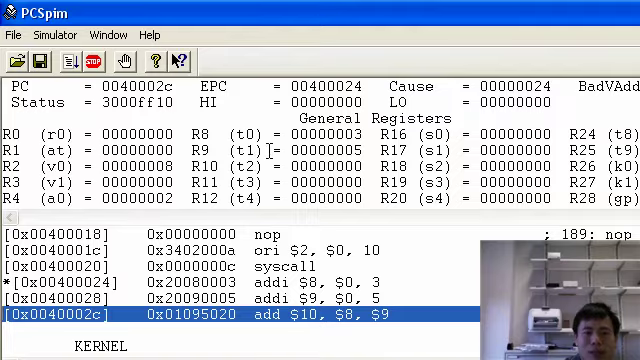
pyautogui.scroll(-3)
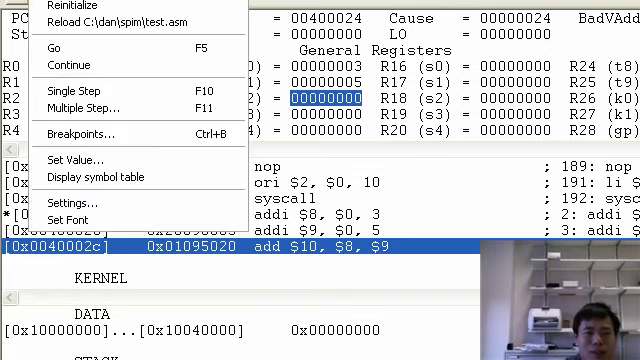
pyautogui.moveTo(75, 90)
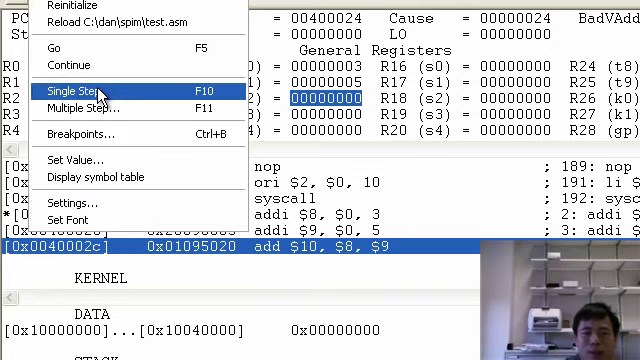
pyautogui.click(72, 90)
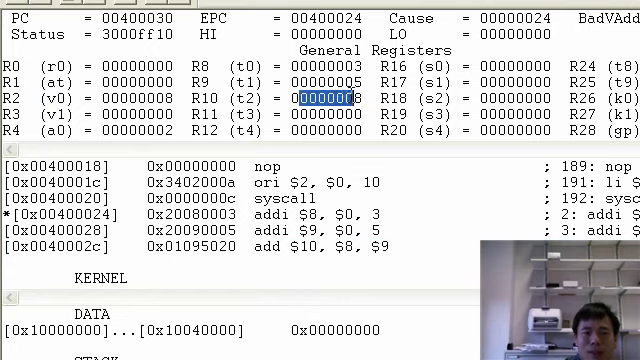